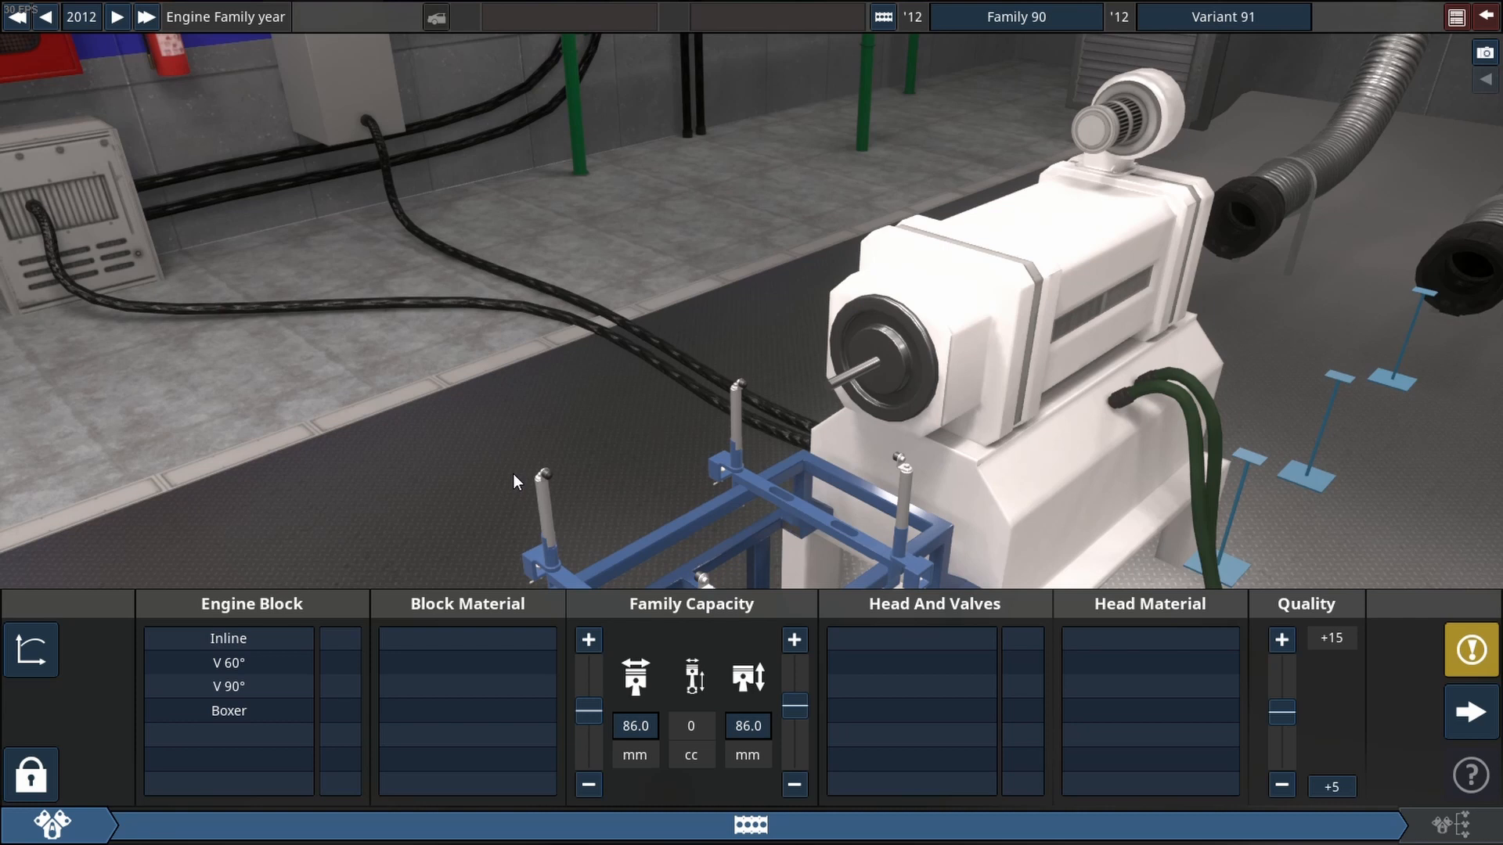
pyautogui.moveTo(144, 15)
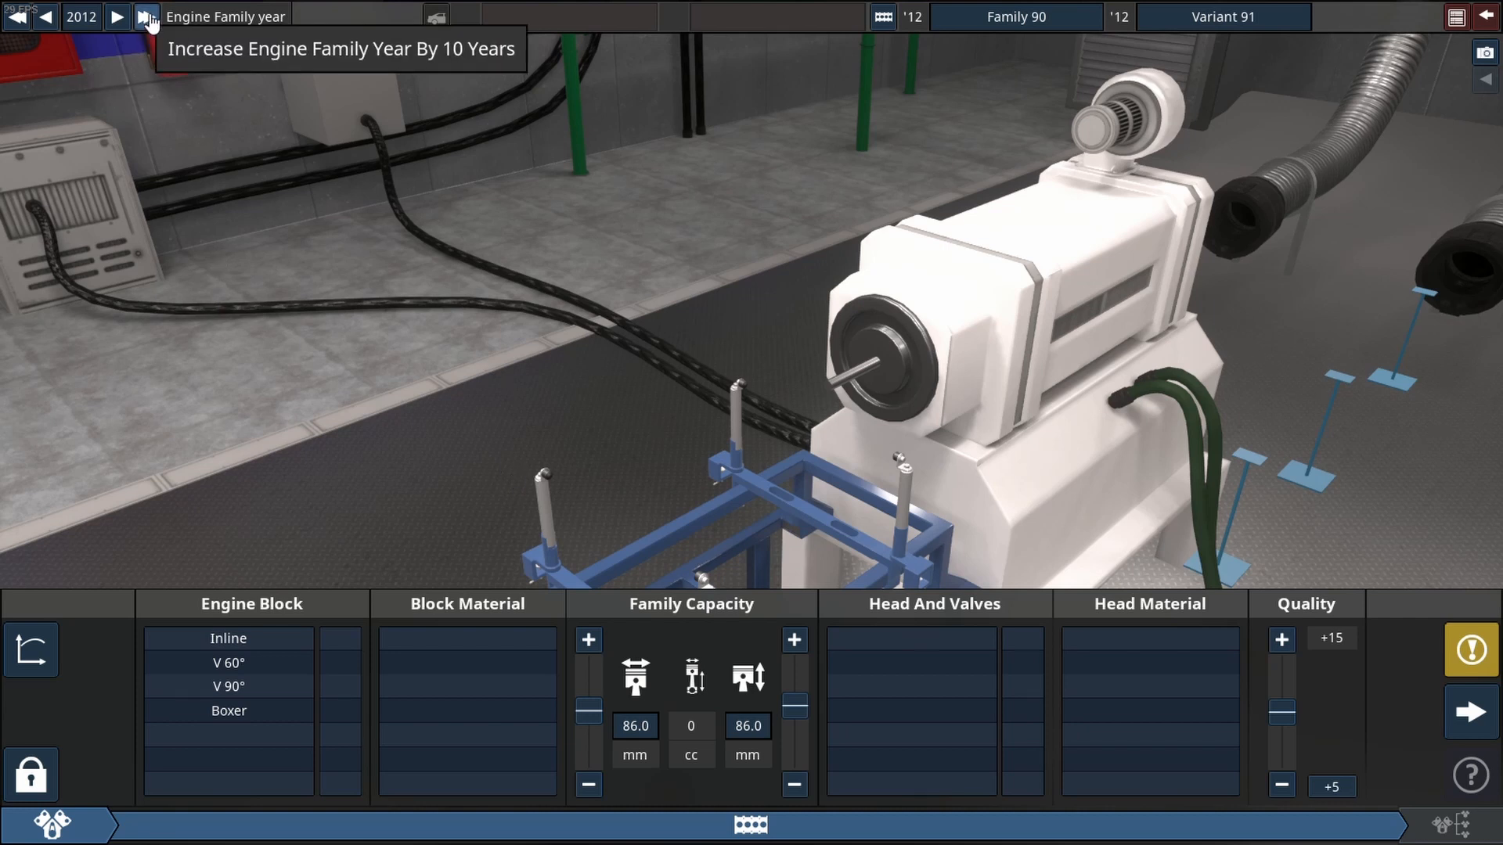
# Advance the engine family year from 2012 to 2020
pyautogui.click(144, 14)
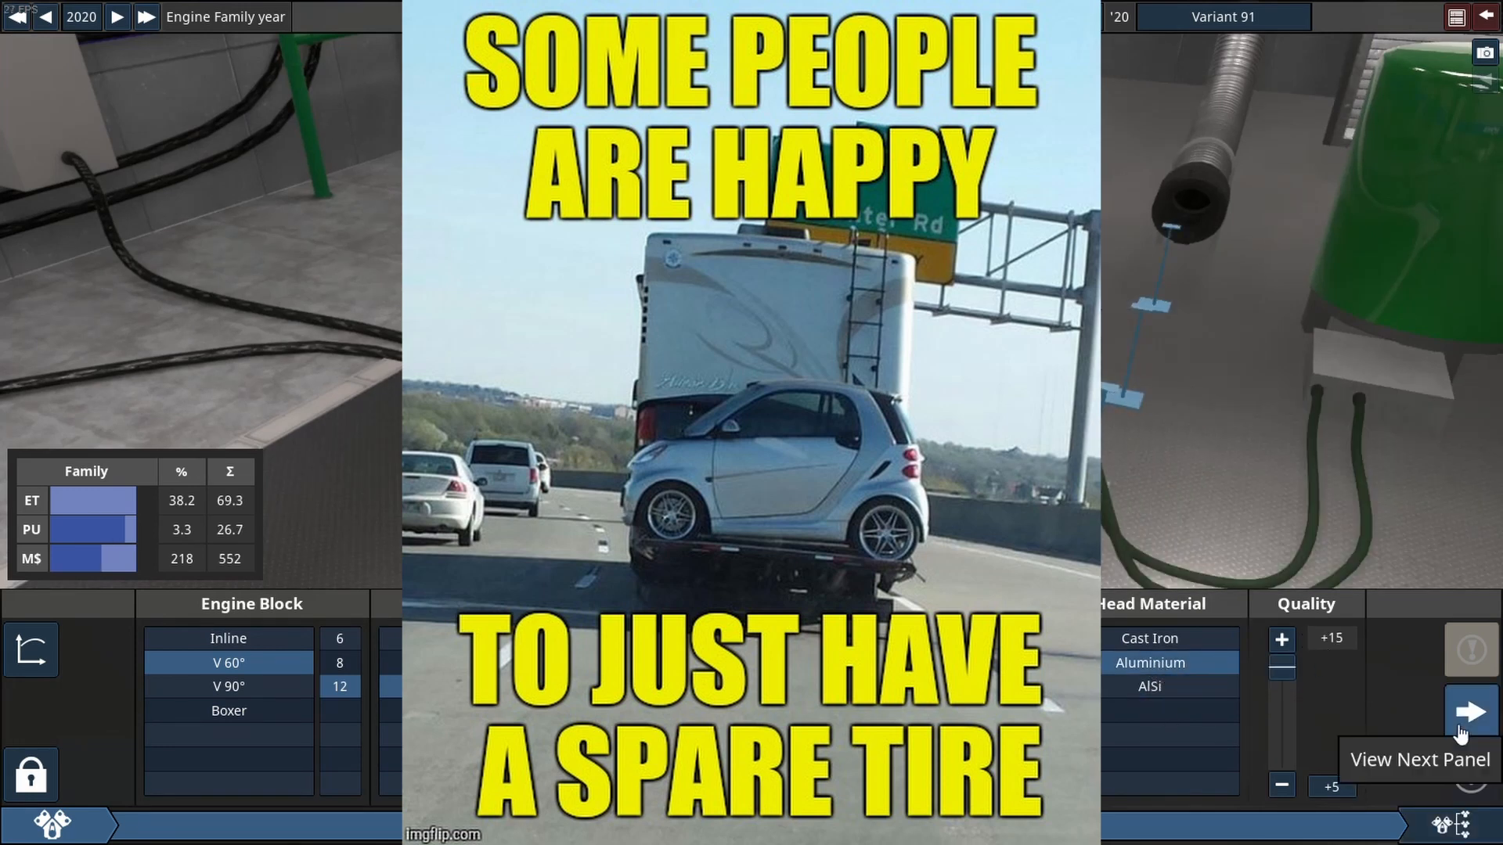
# Accept the 60° V12 family and proceed to the variant's fuel system stage
pyautogui.click(1464, 717)
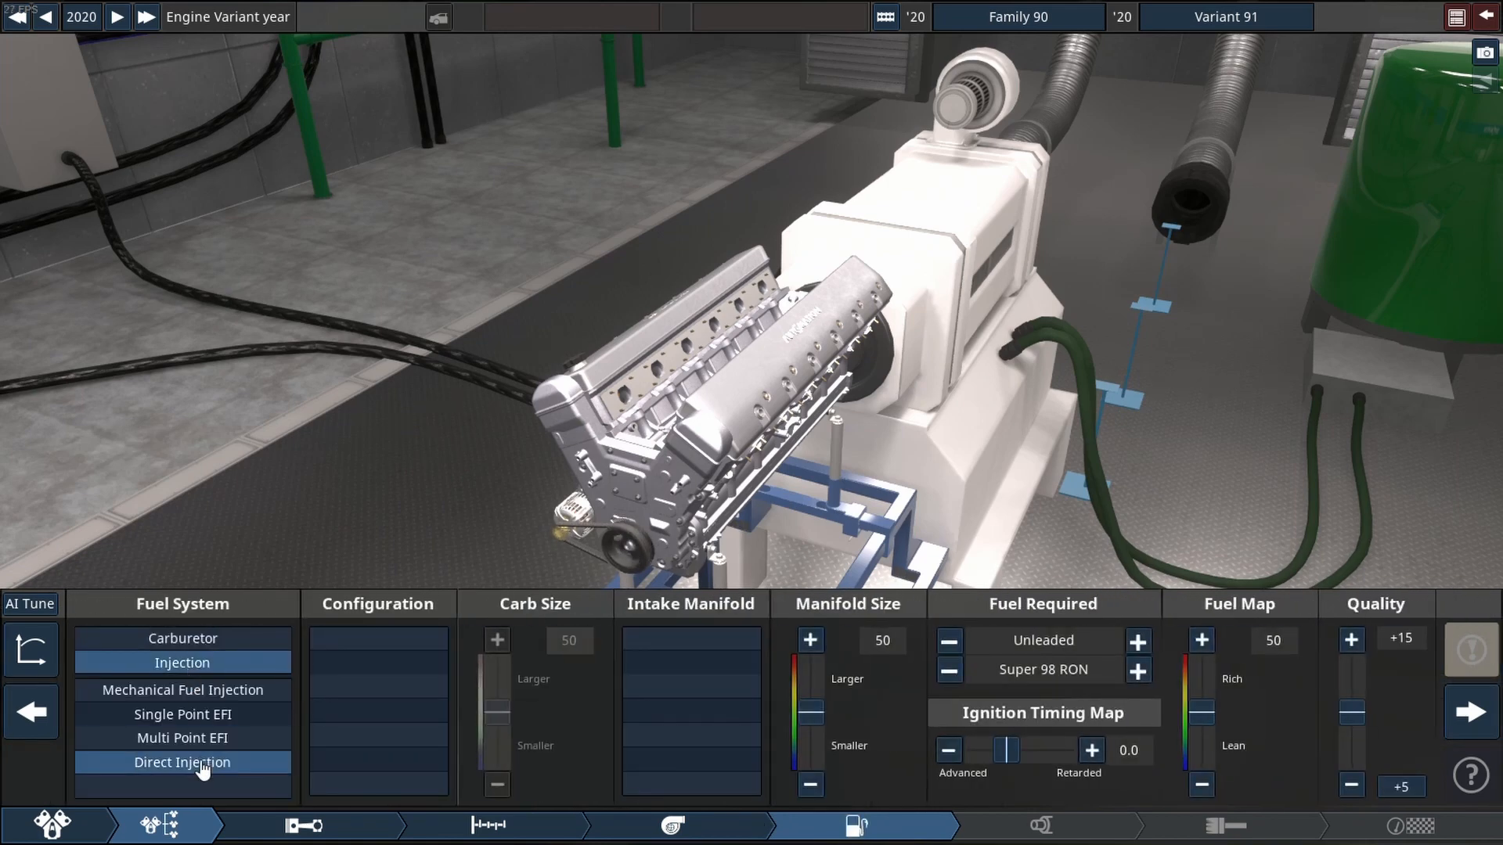
# Choose per-cylinder direct injection with a race manifold on Methanol 136 RON at -5.0 timing
pyautogui.click(182, 763)
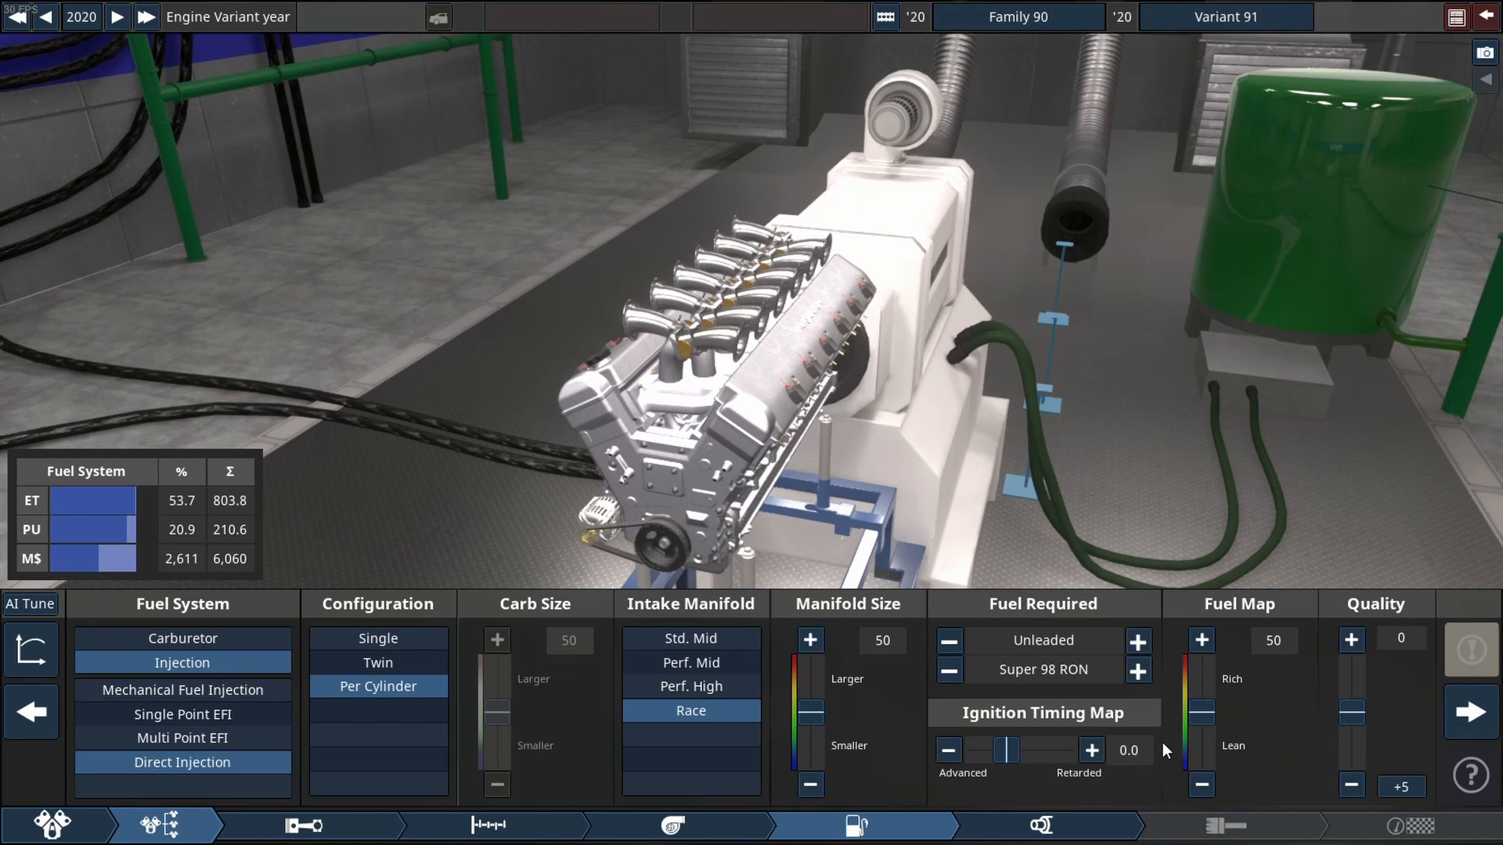
pyautogui.click(1138, 640)
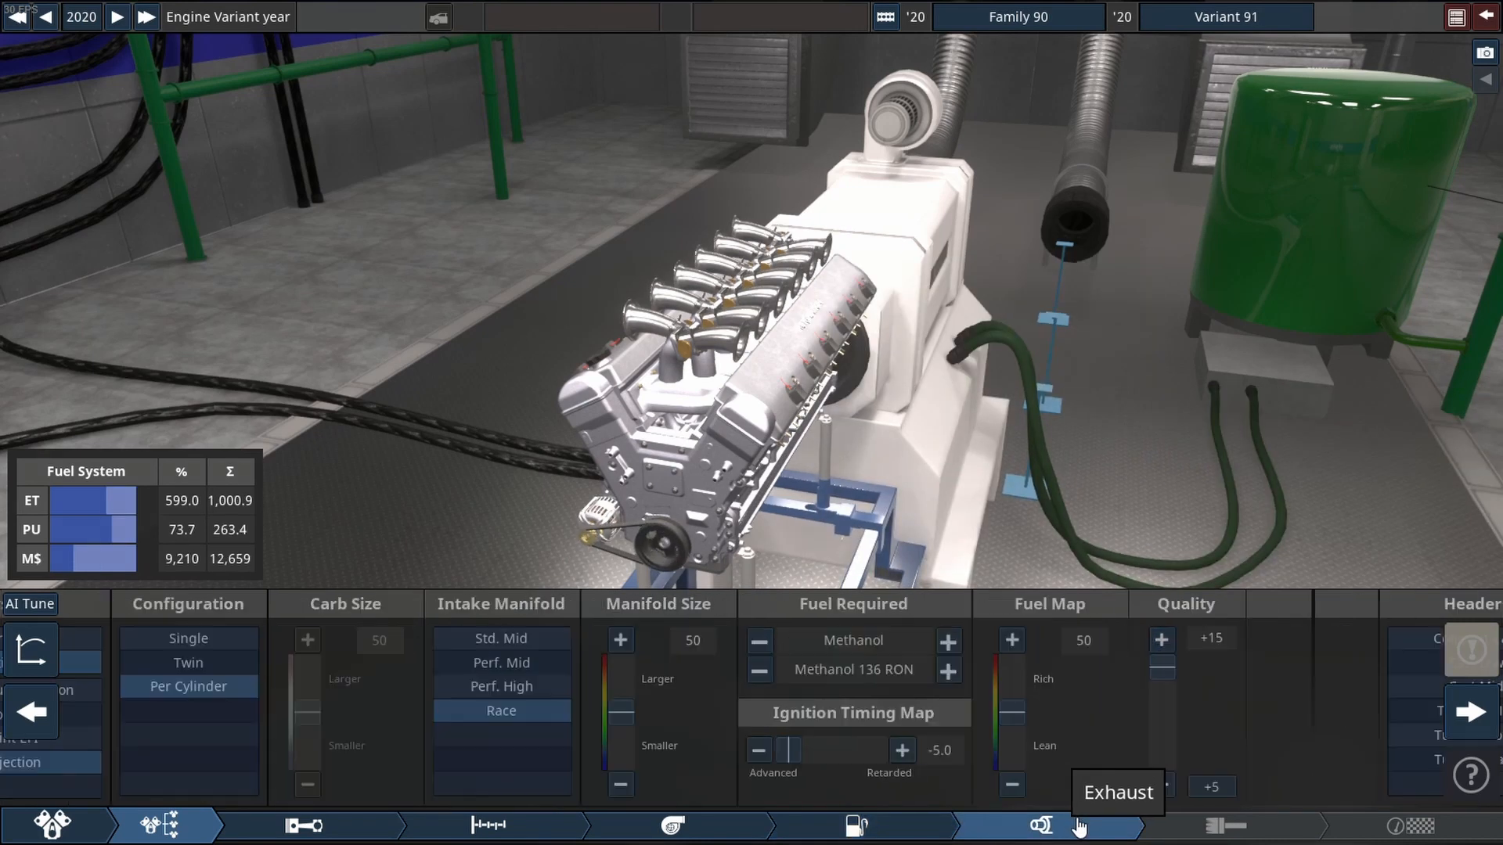
pyautogui.click(1037, 825)
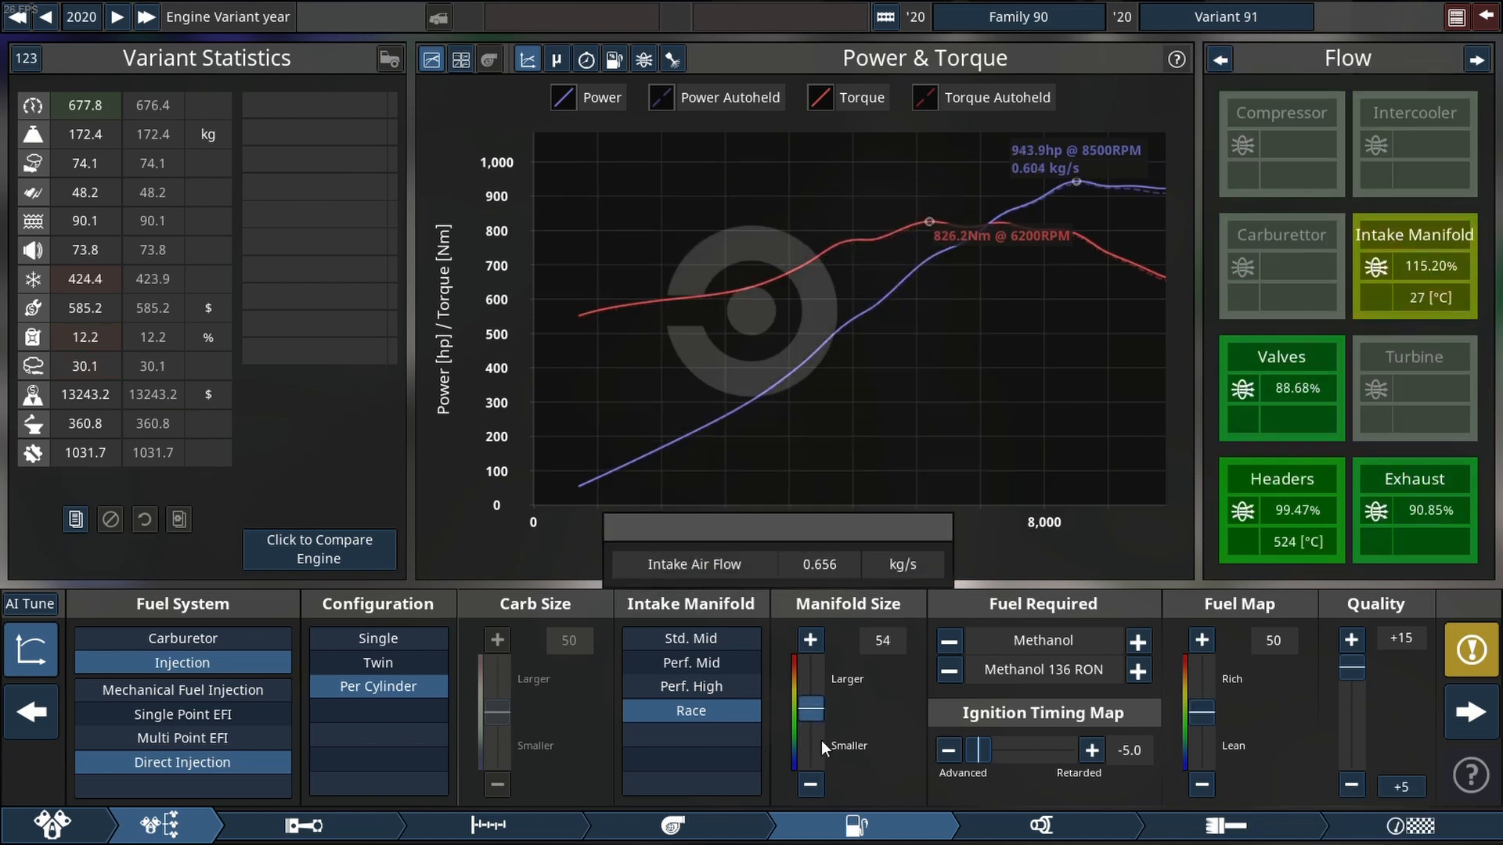
# Raise the intake manifold size from 54 to about 99, passing 1,000 hp
pyautogui.click(811, 640)
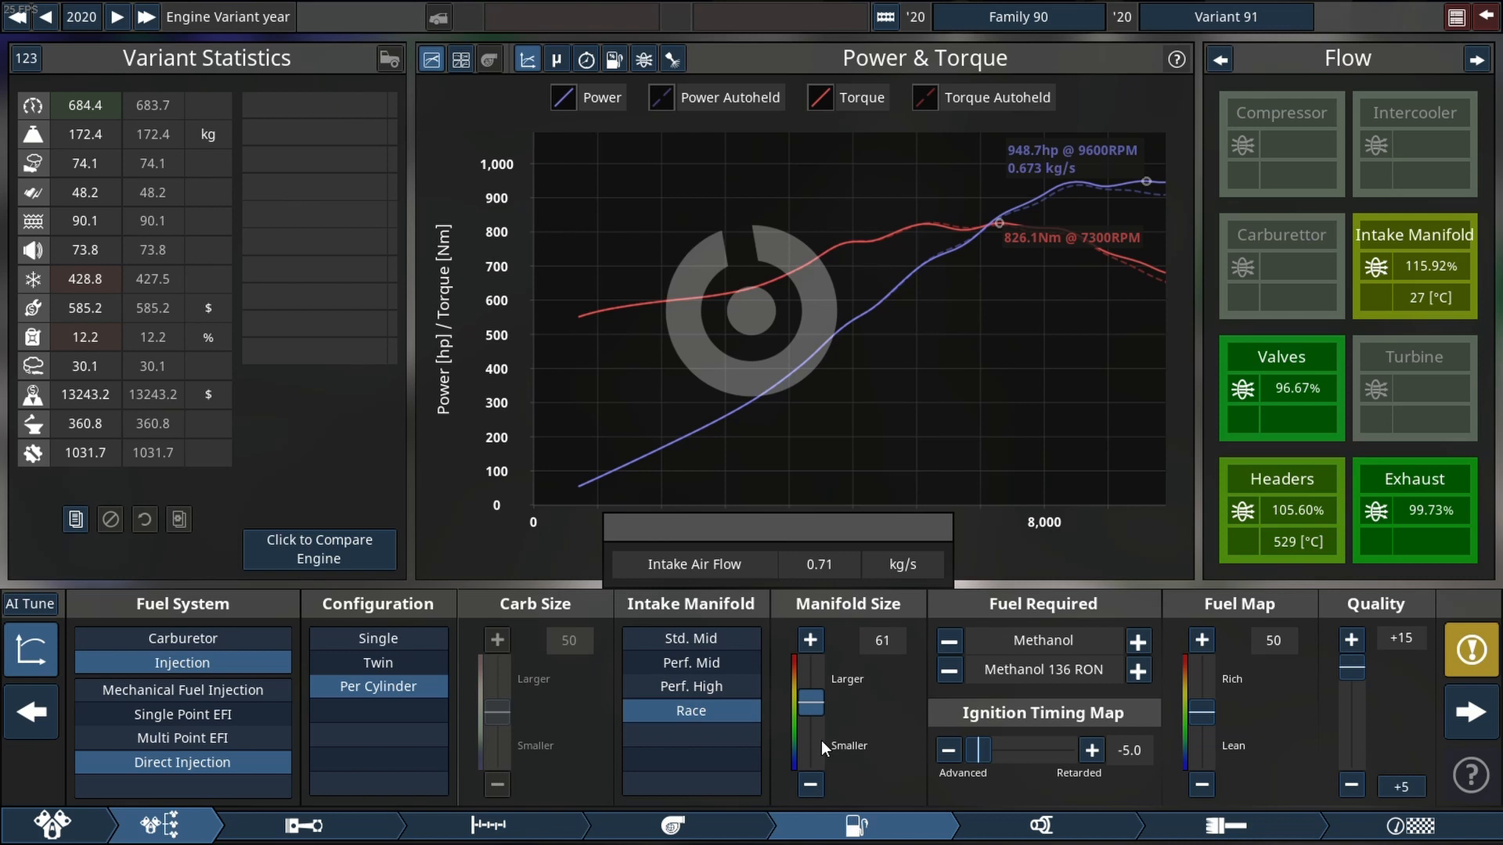
pyautogui.click(811, 640)
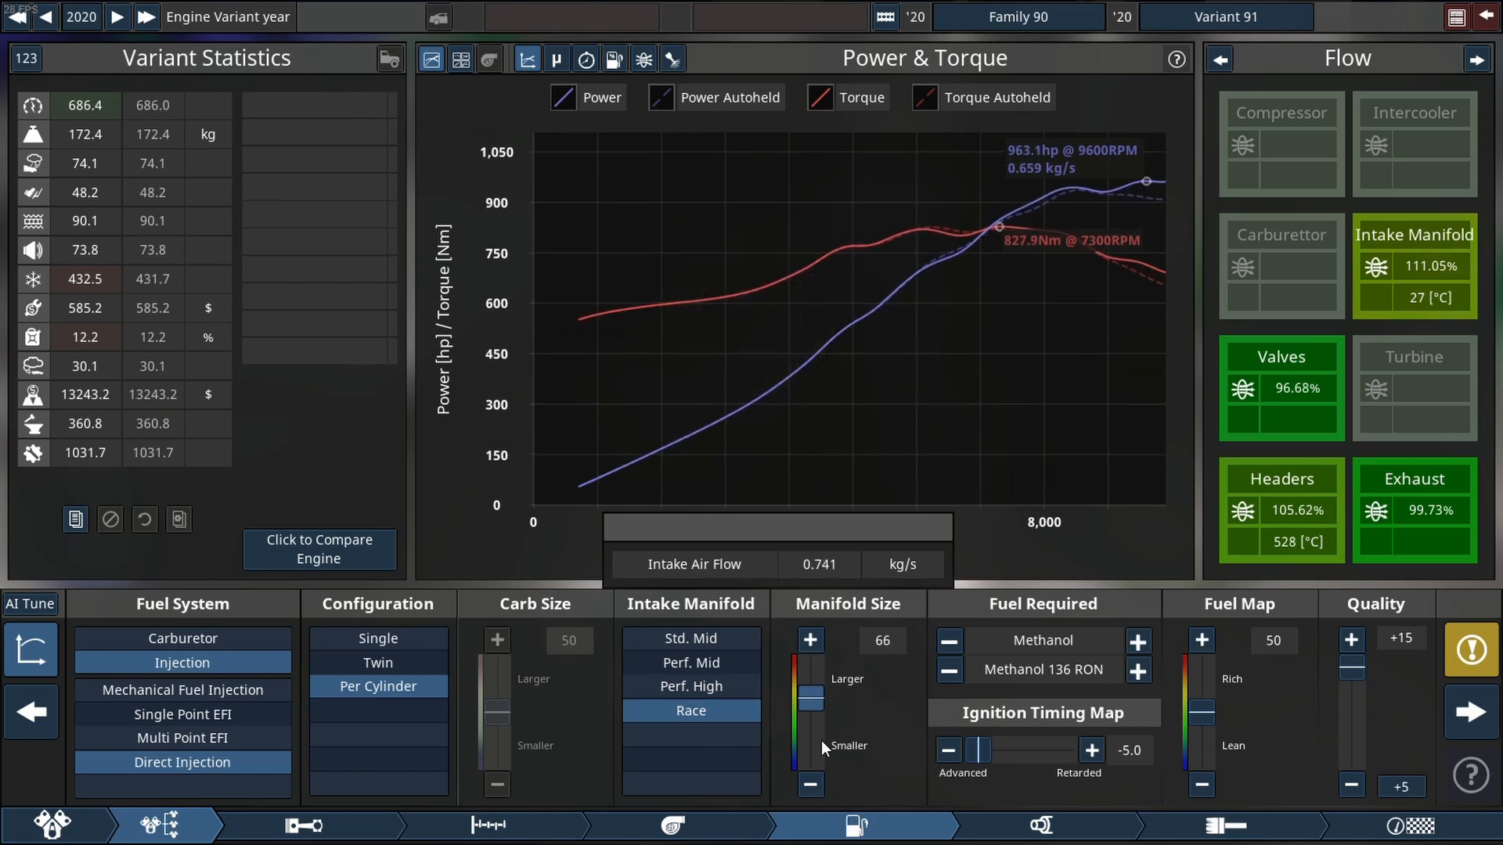
pyautogui.click(811, 640)
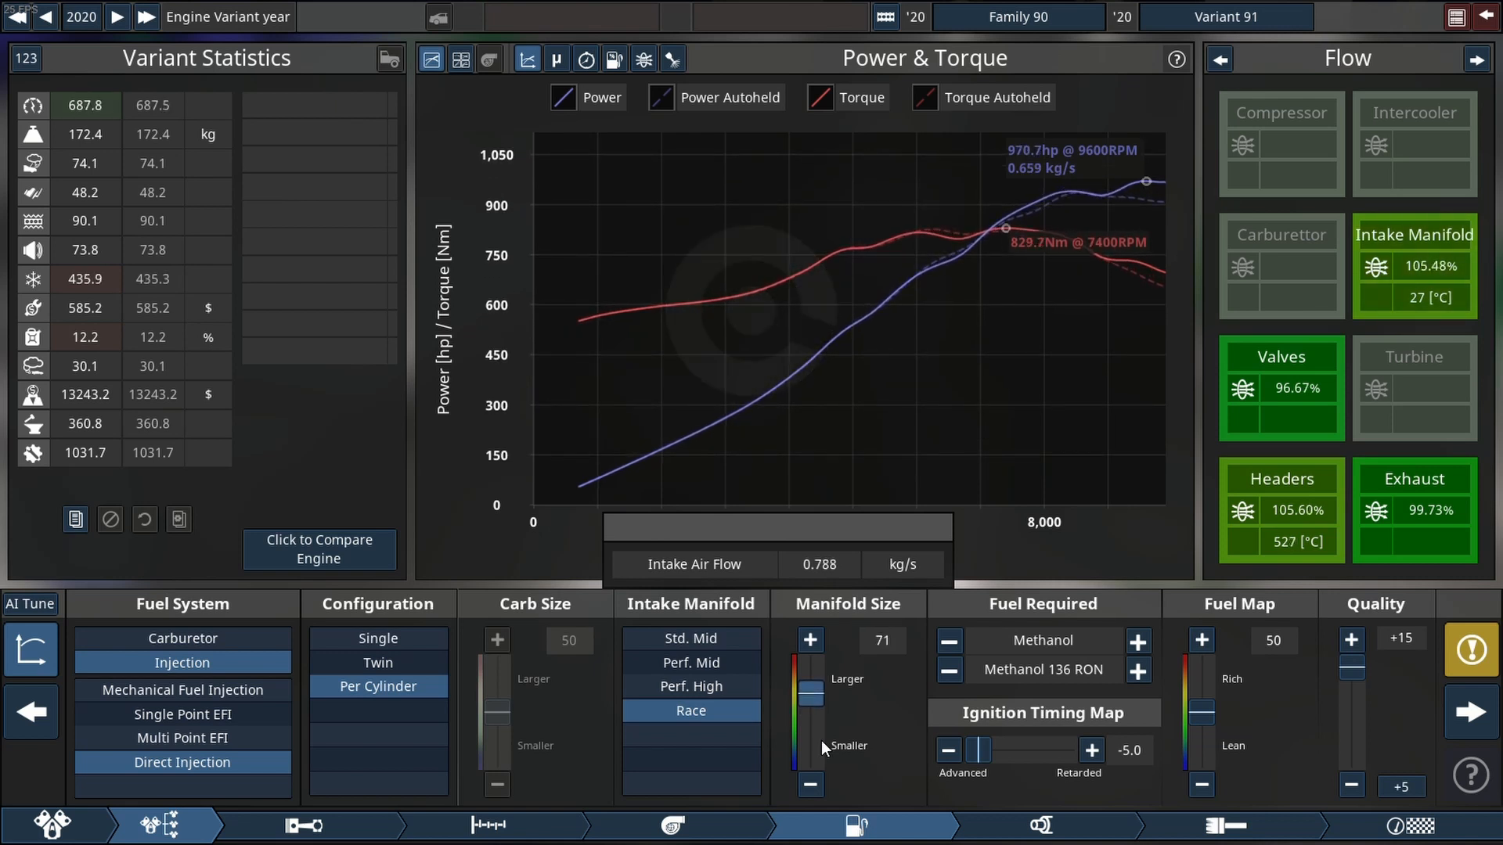
pyautogui.click(811, 641)
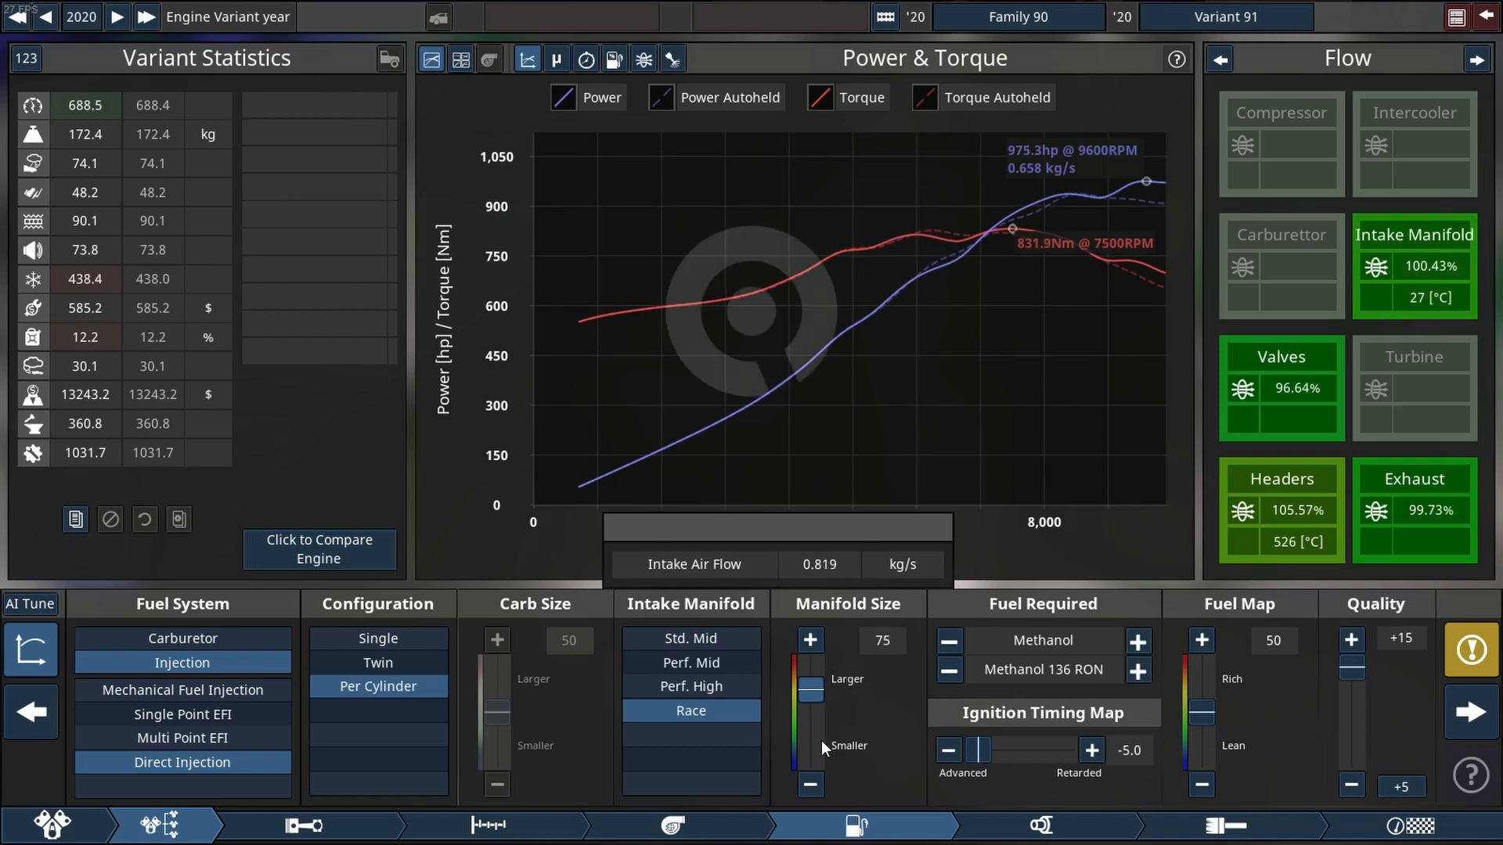
pyautogui.click(811, 641)
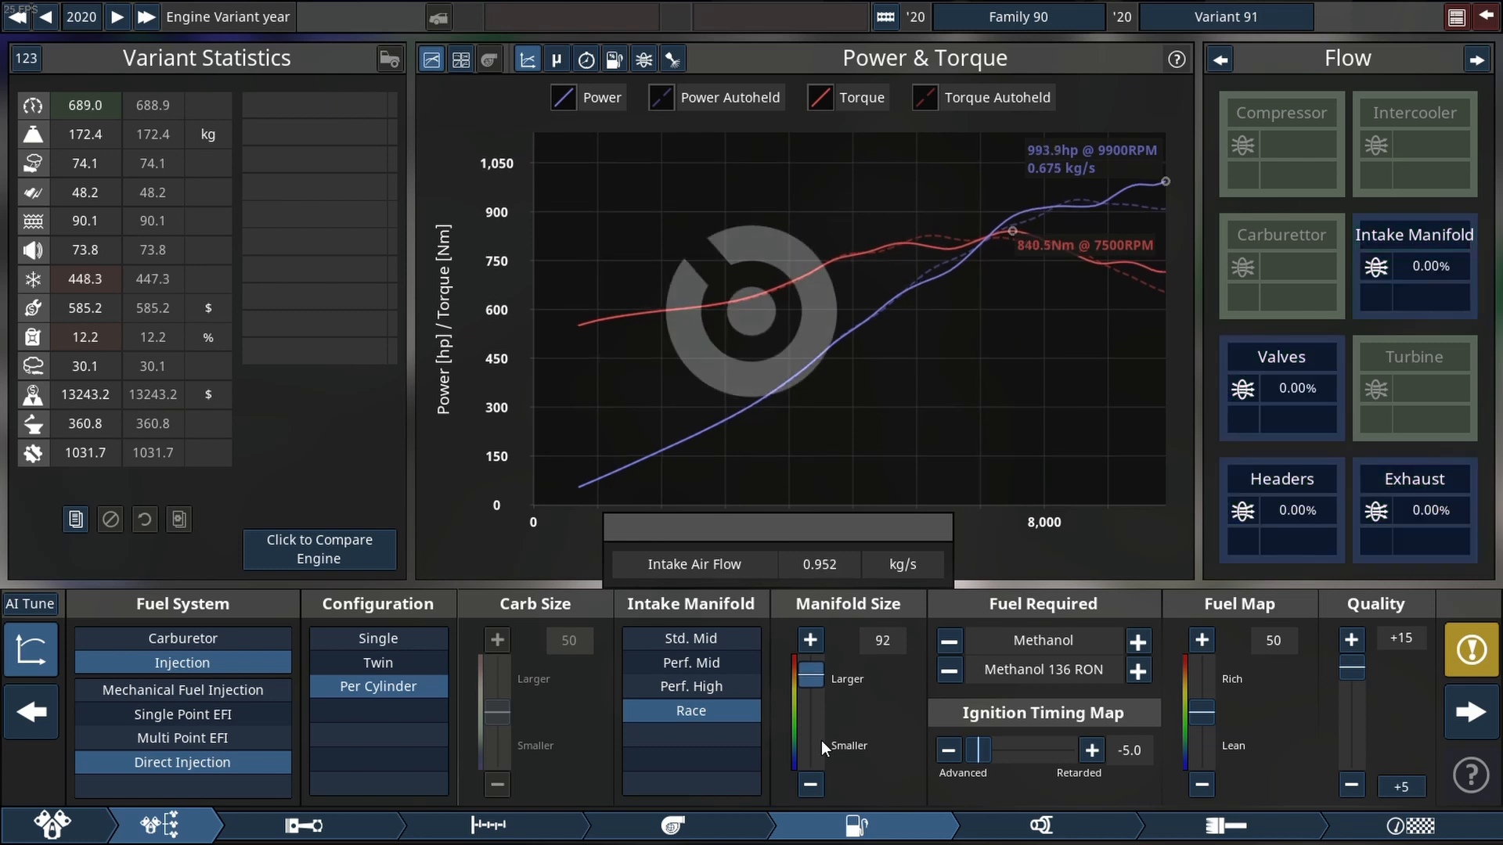
pyautogui.click(811, 638)
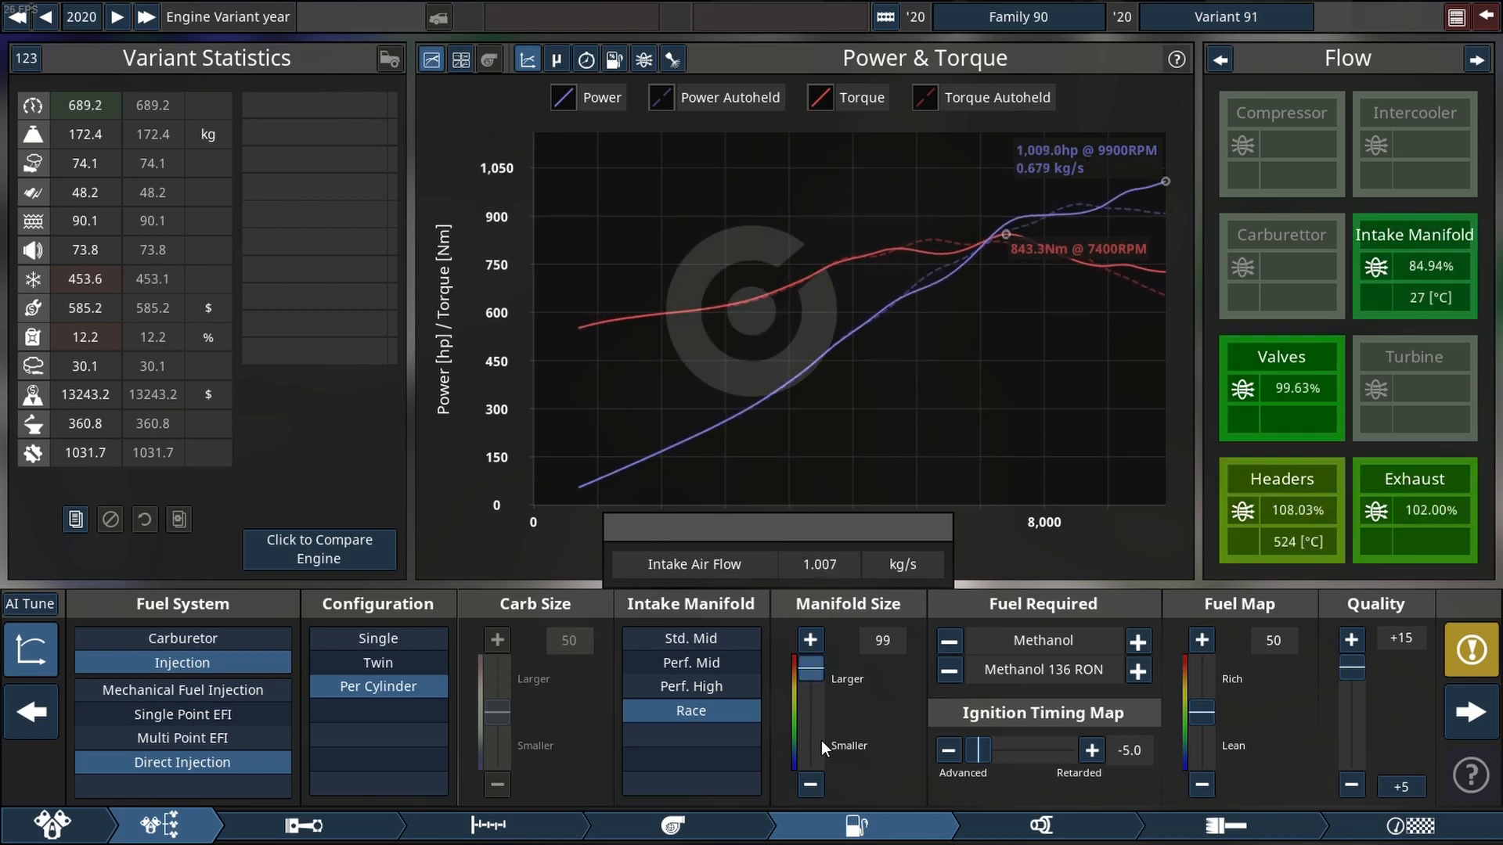
pyautogui.click(811, 639)
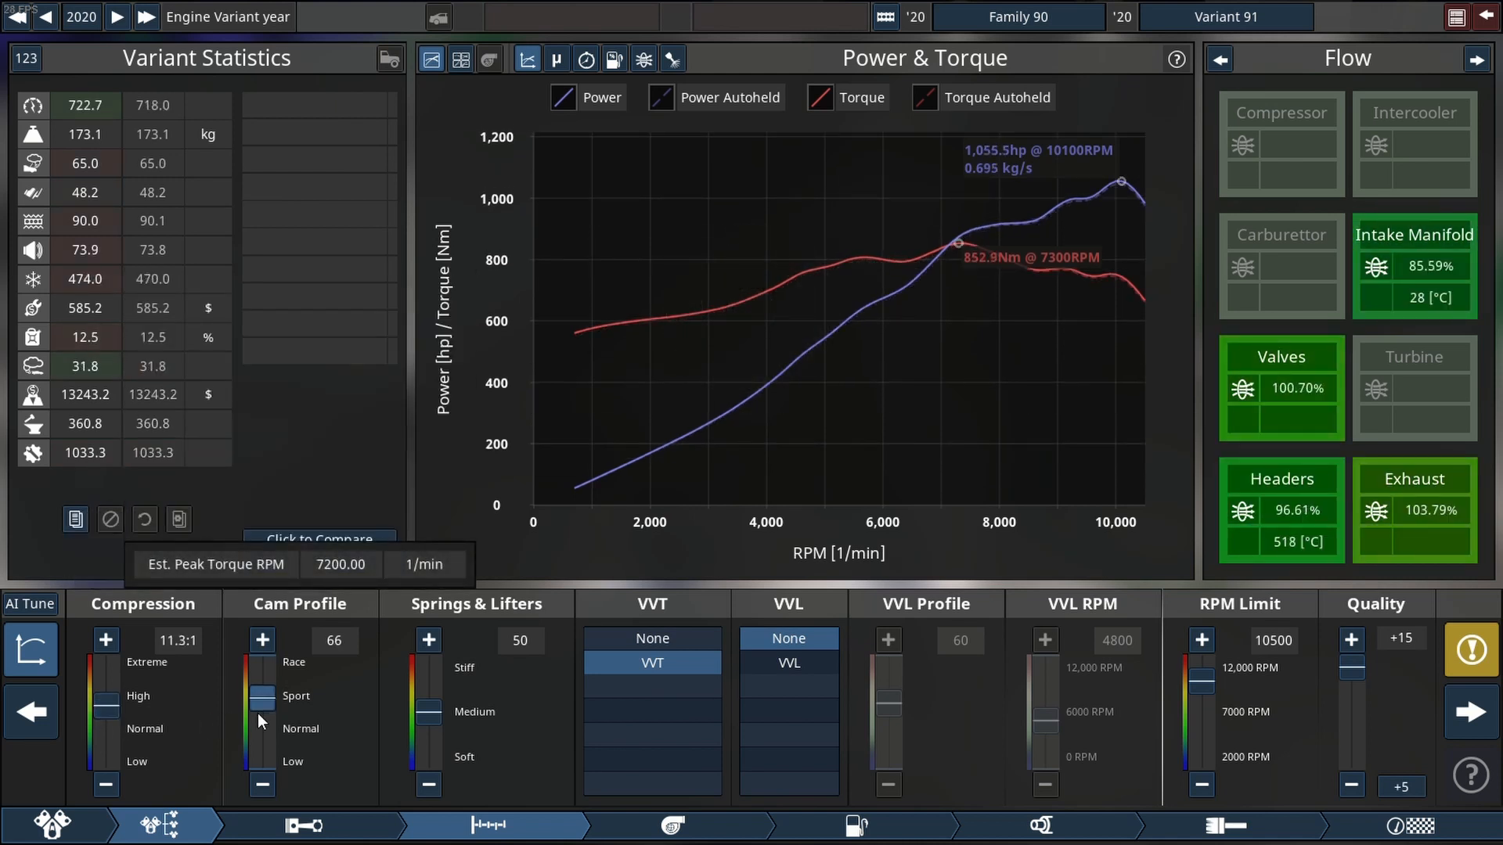
# Set the cam profile to 70 and compression to 11.6:1 for about 1,102 hp
pyautogui.click(263, 638)
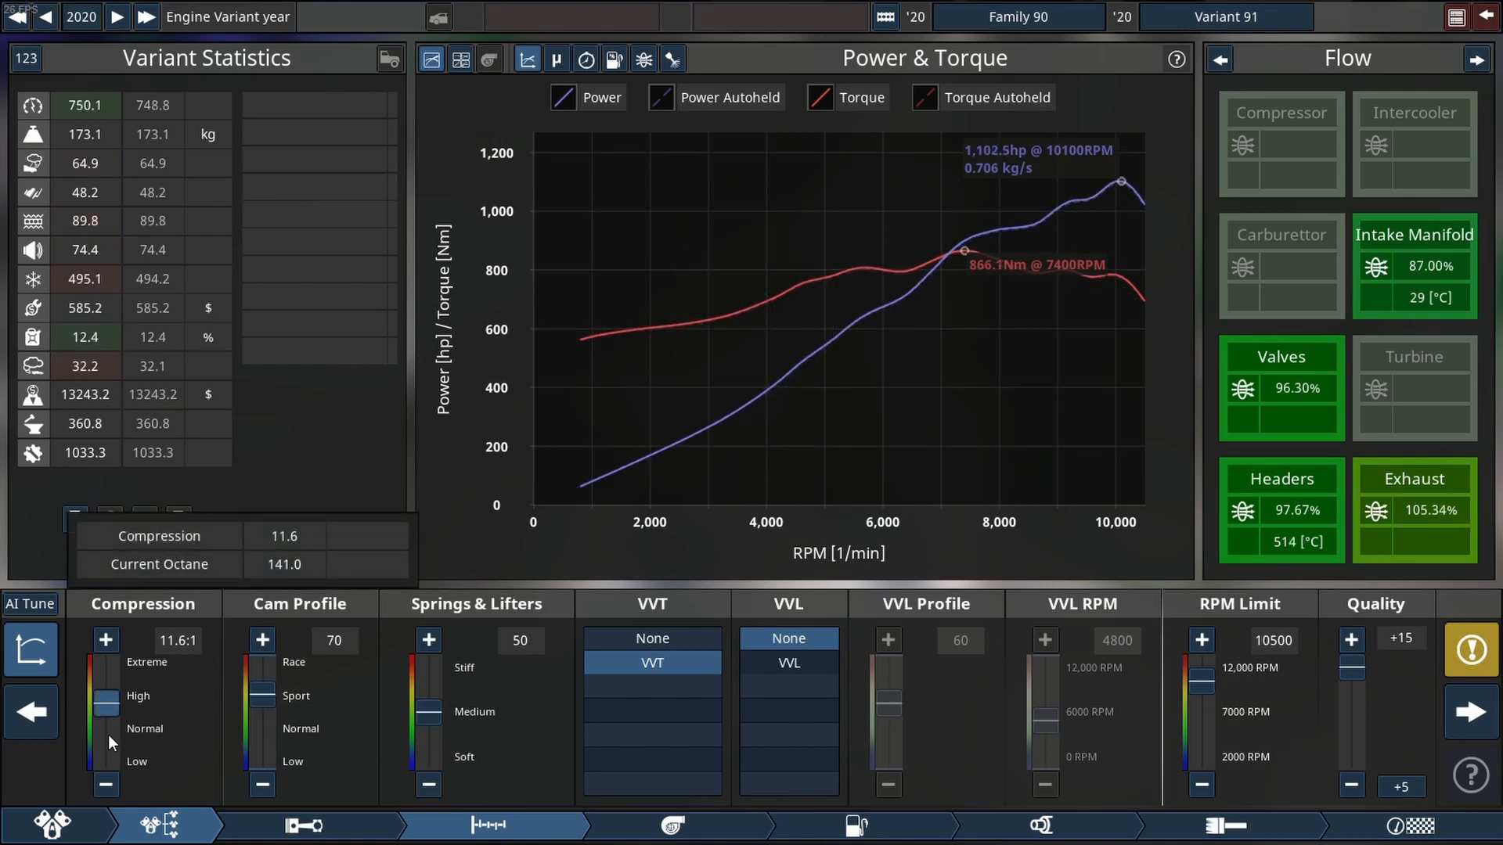
pyautogui.click(1224, 825)
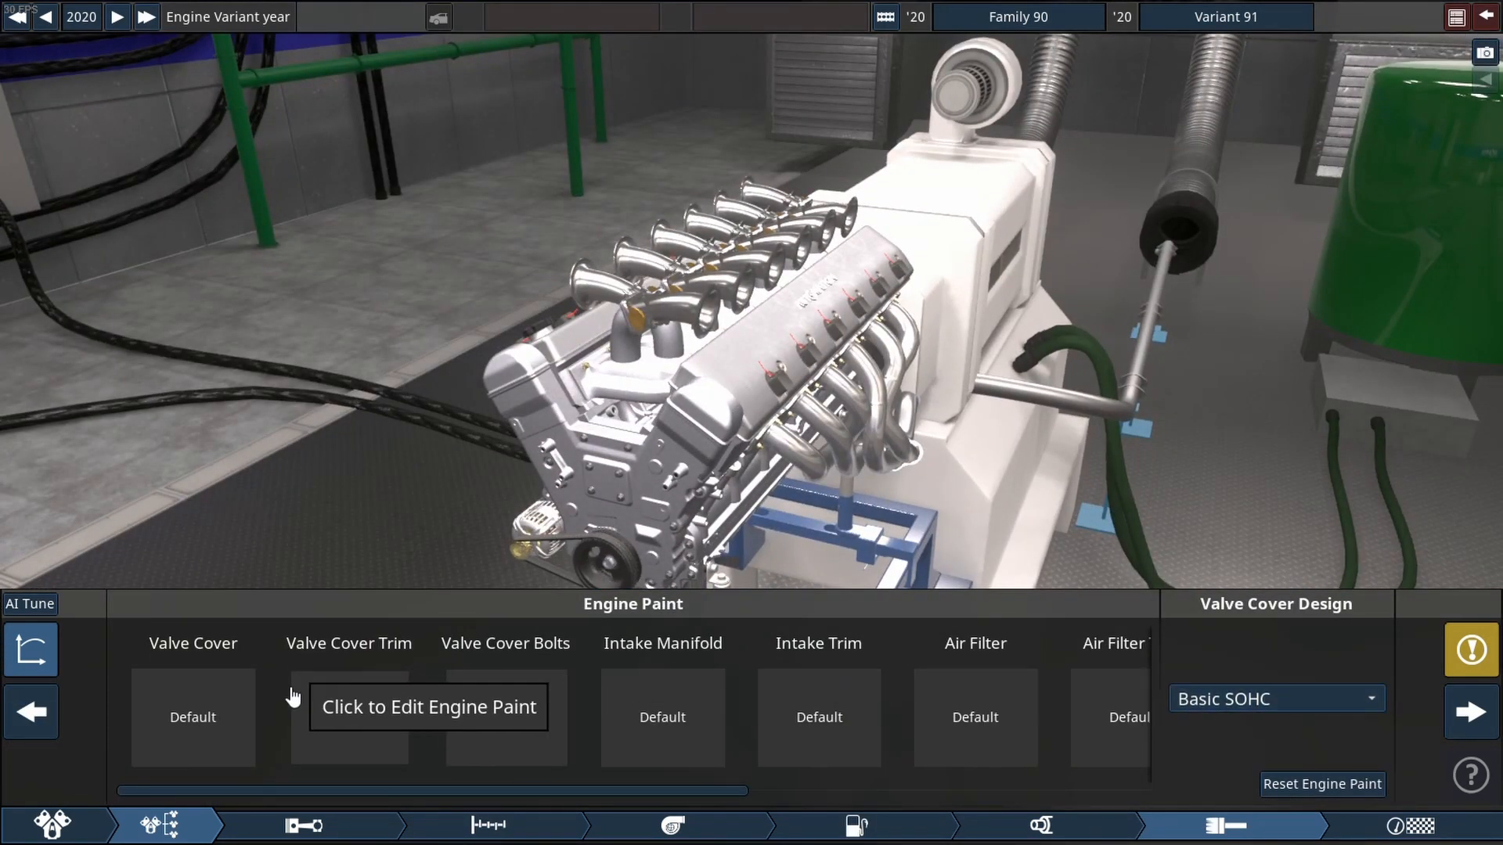
# Give the timing cover chrome and the headers chrome with gold hue FFAD00
pyautogui.click(193, 717)
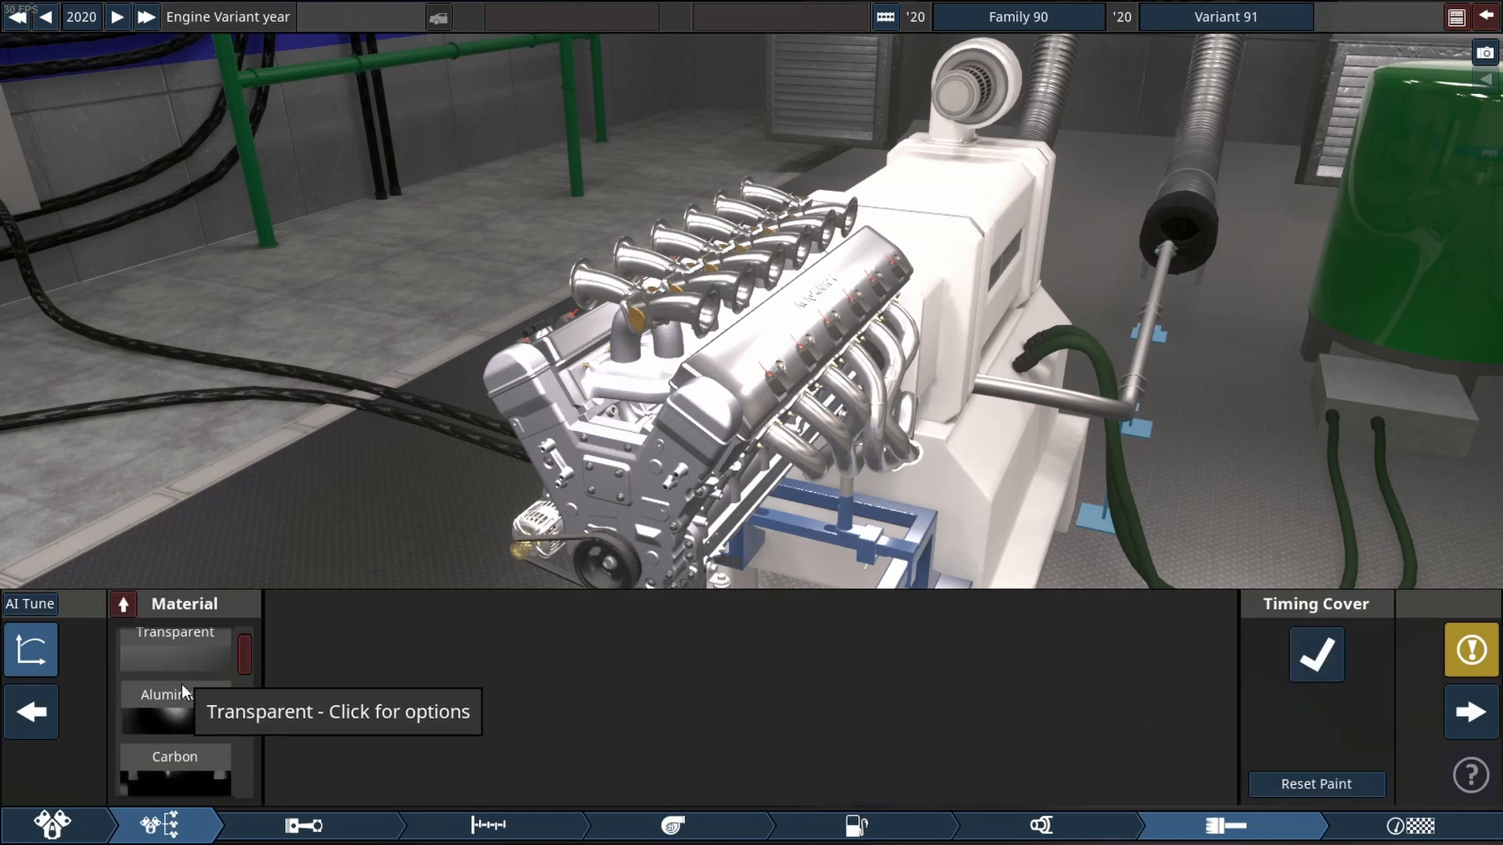
pyautogui.click(175, 709)
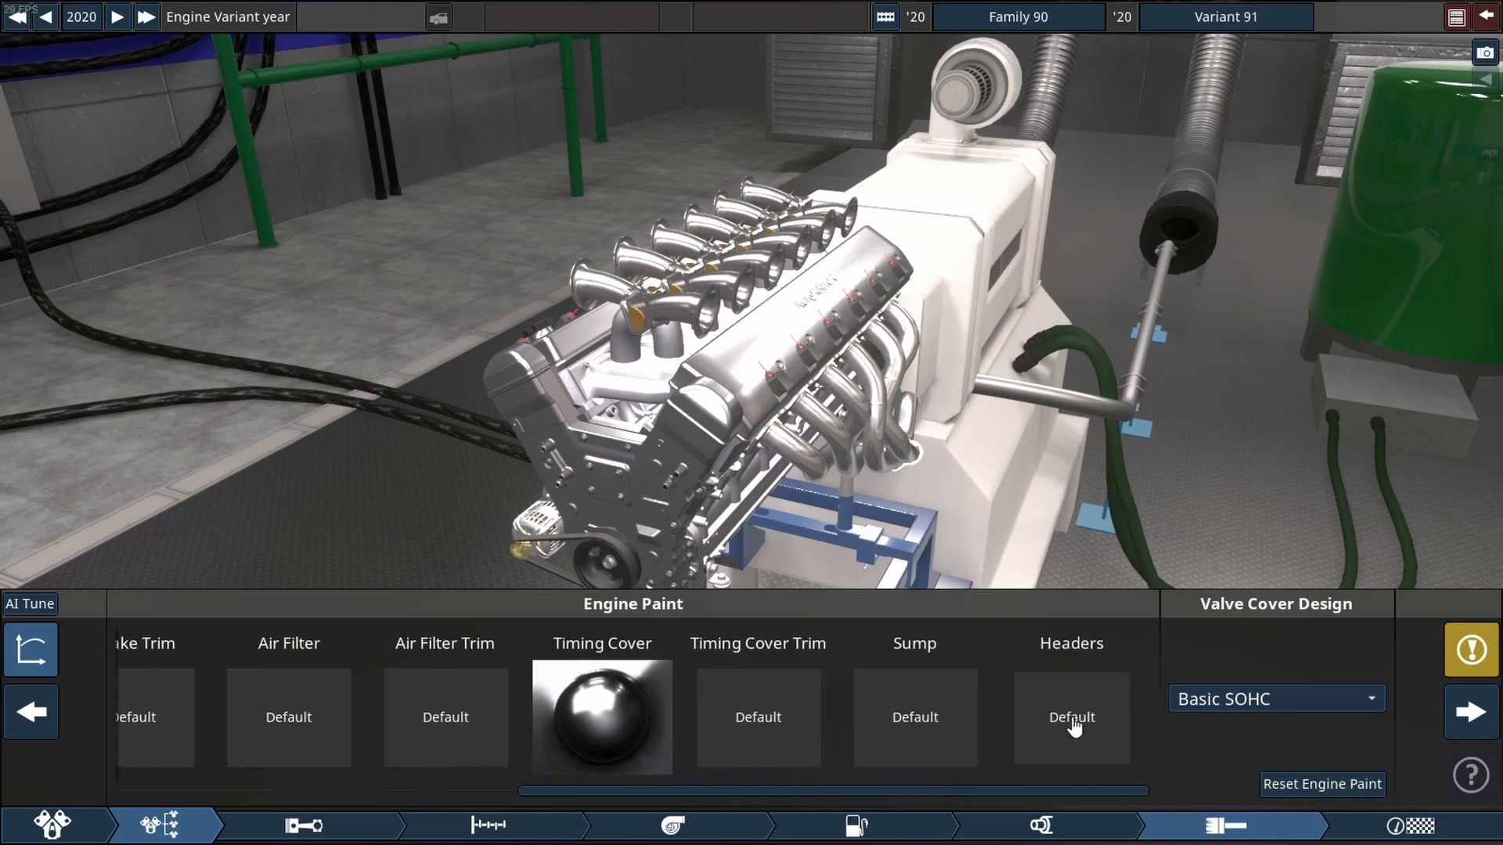
pyautogui.click(1071, 717)
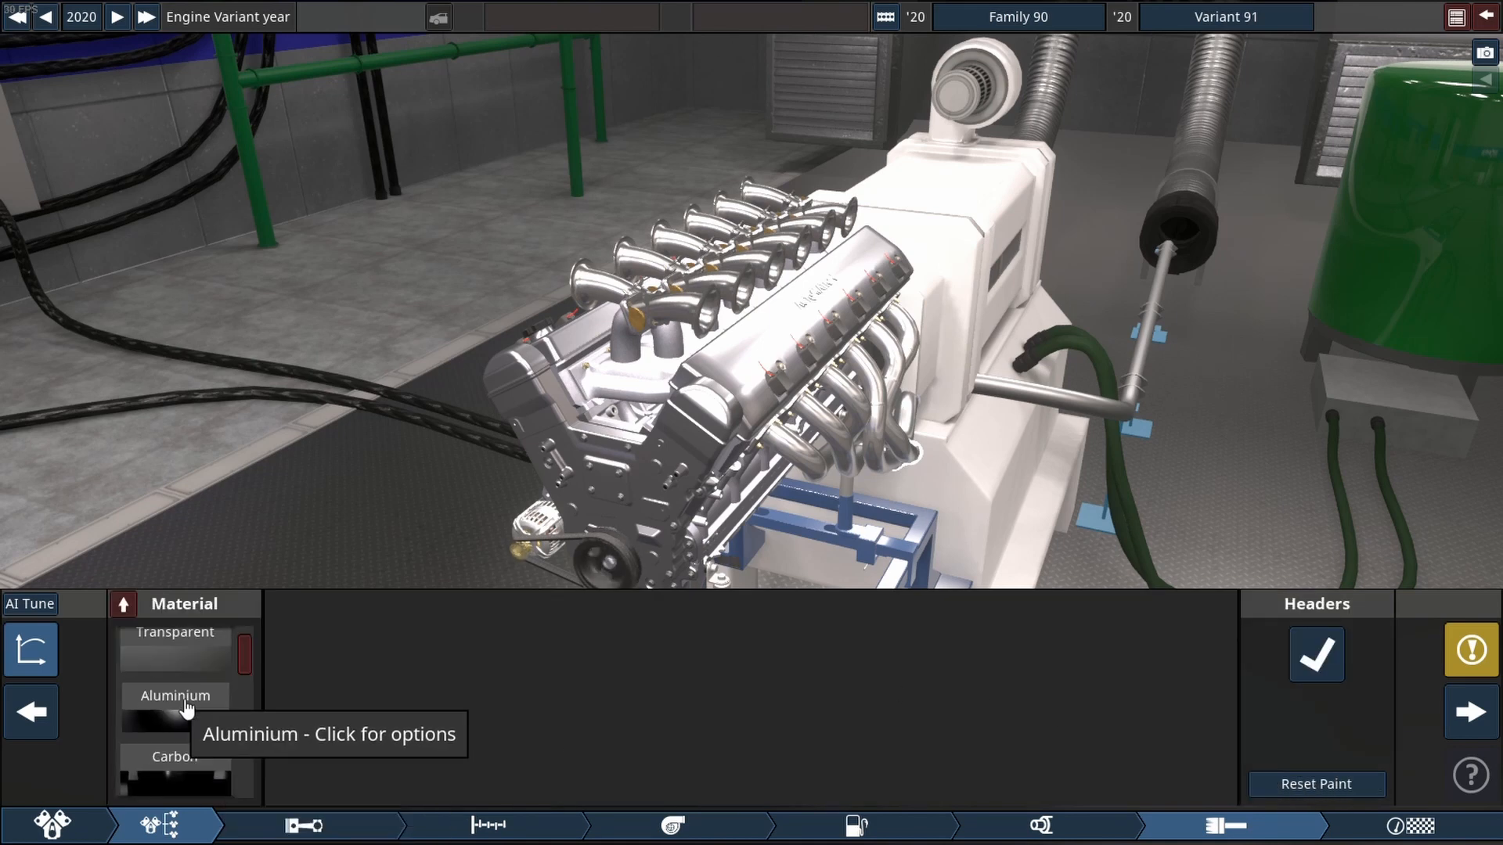
pyautogui.click(175, 706)
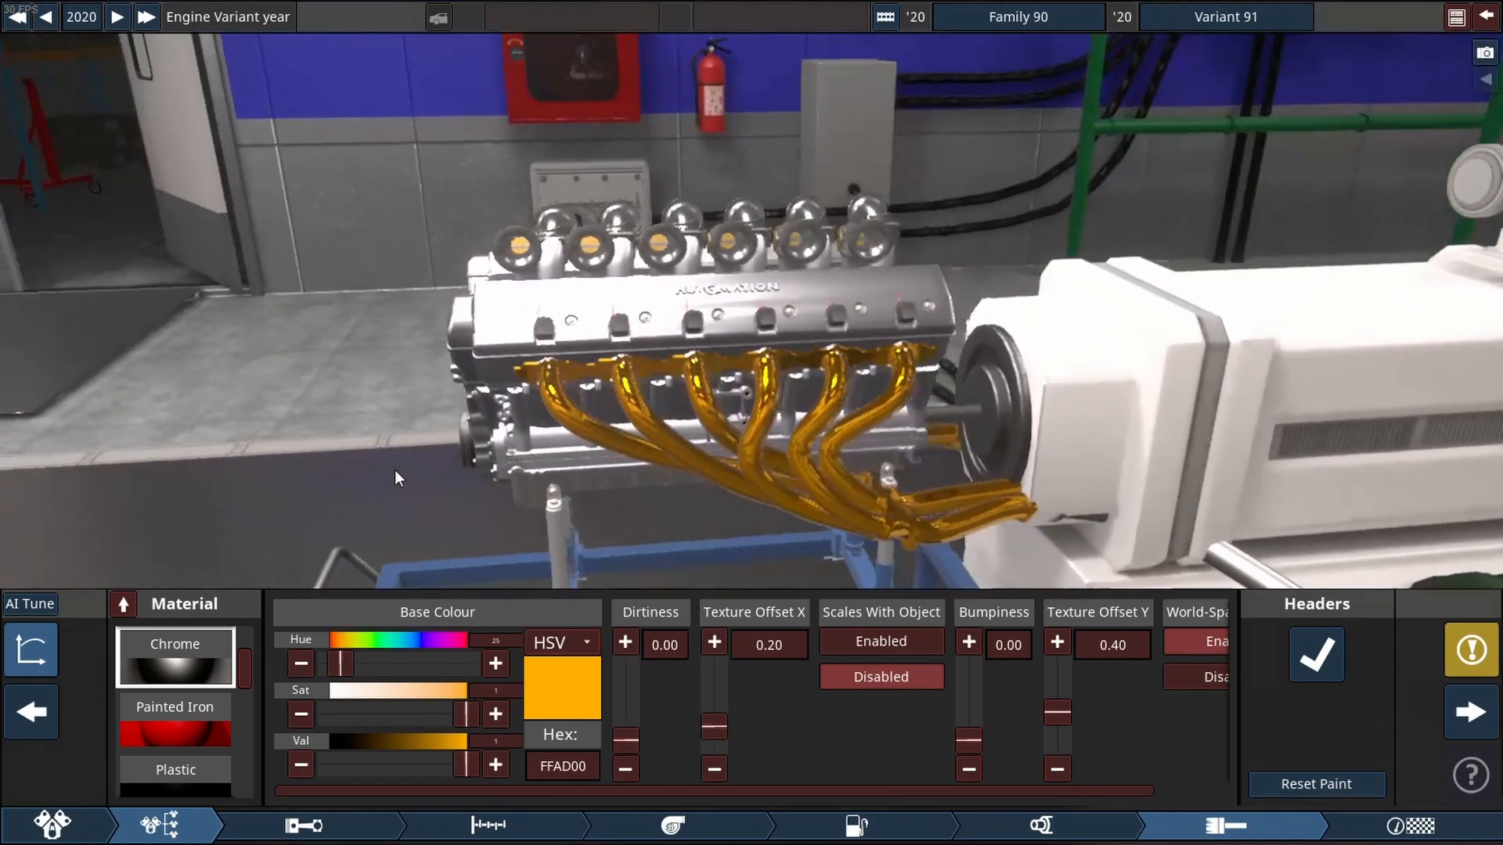
pyautogui.moveTo(397, 479); pyautogui.dragTo(995, 556)
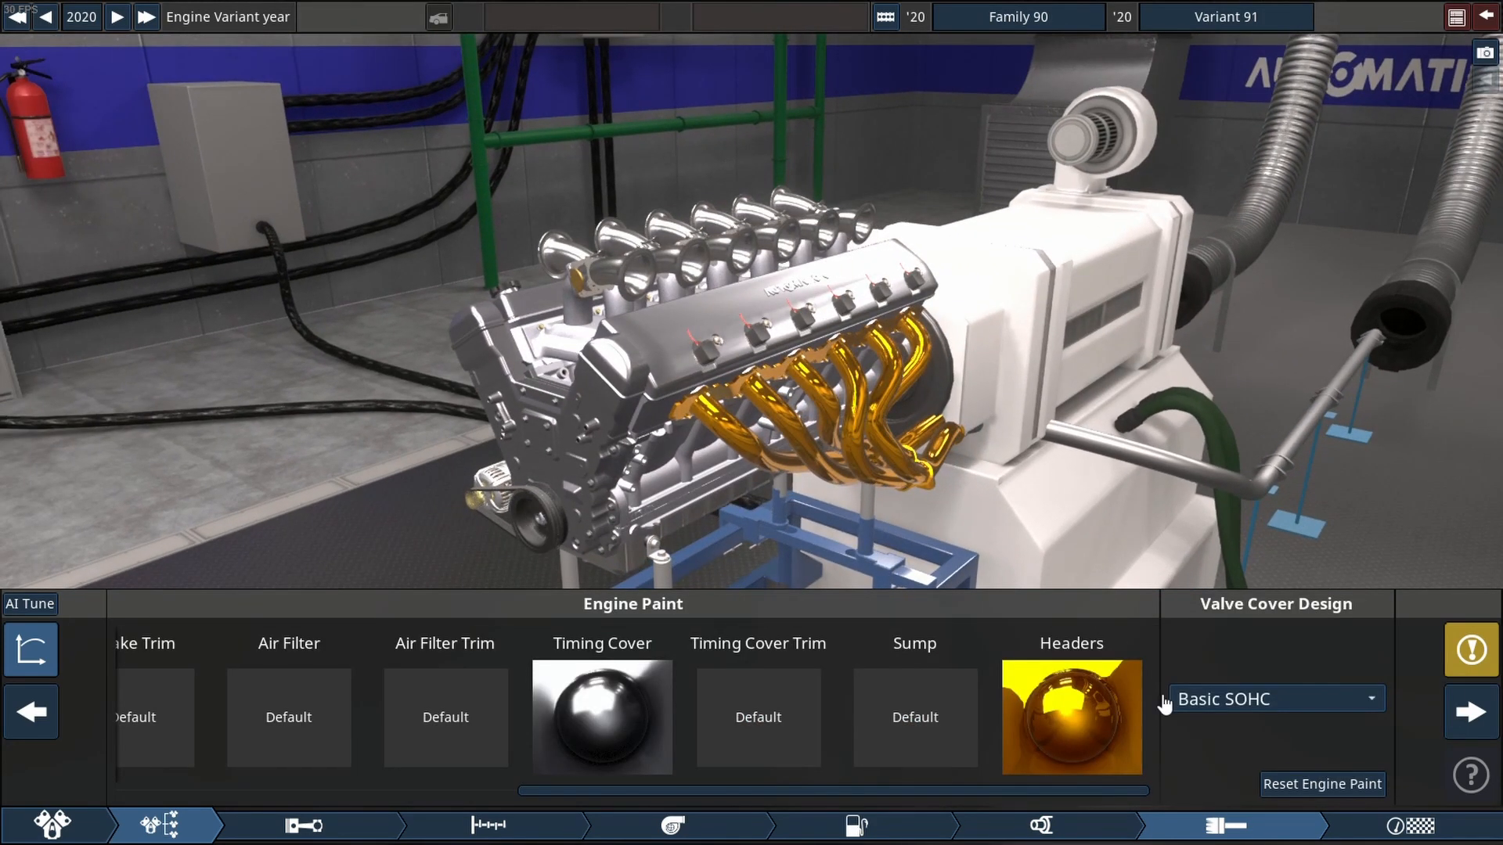
pyautogui.click(29, 652)
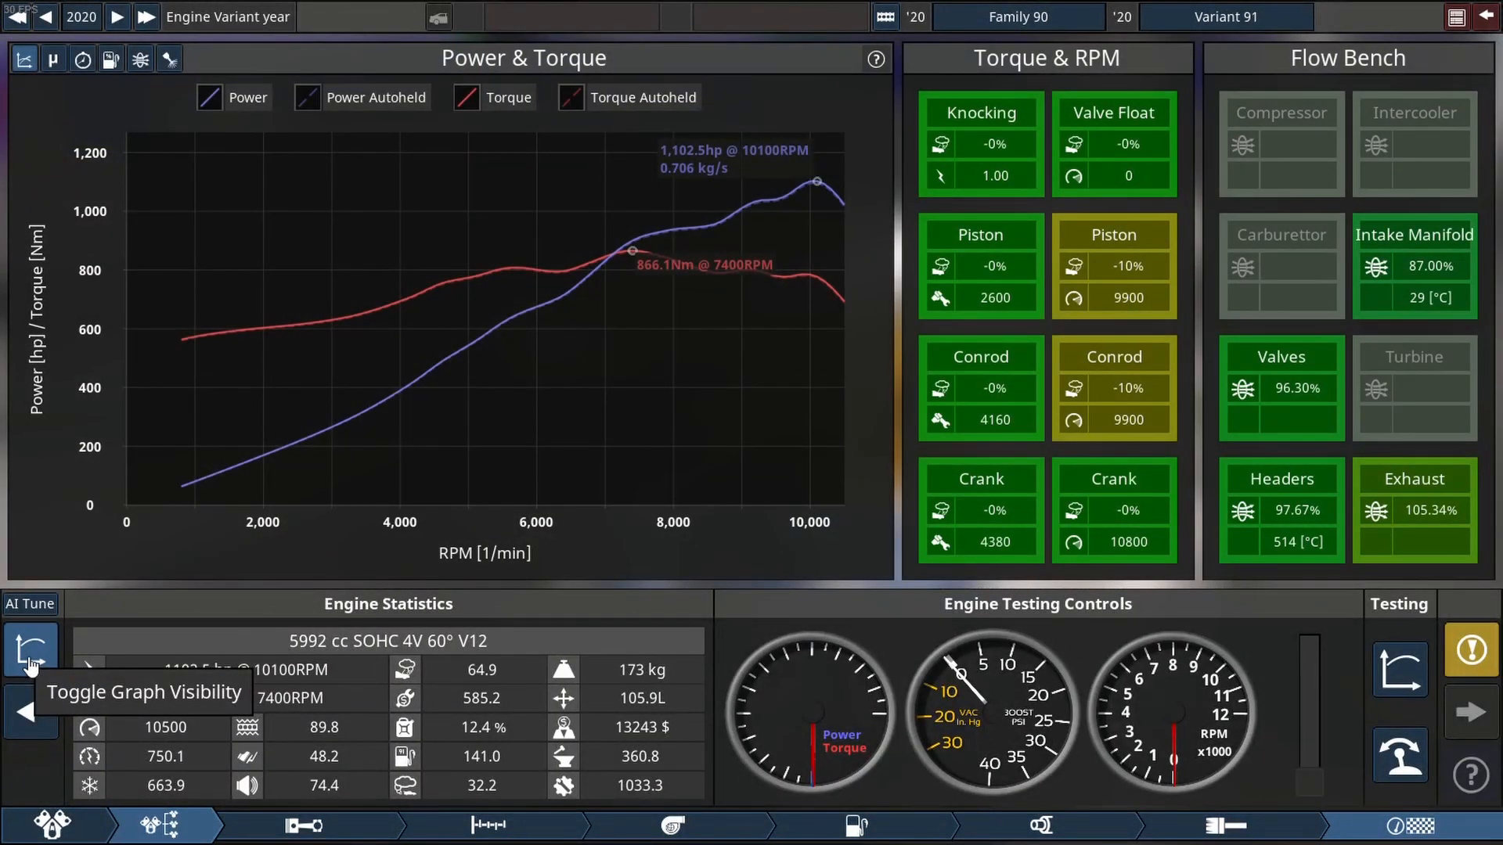
# Toggle the power-torque curves to view the running V12, then rev it manually on the dyno
pyautogui.click(28, 648)
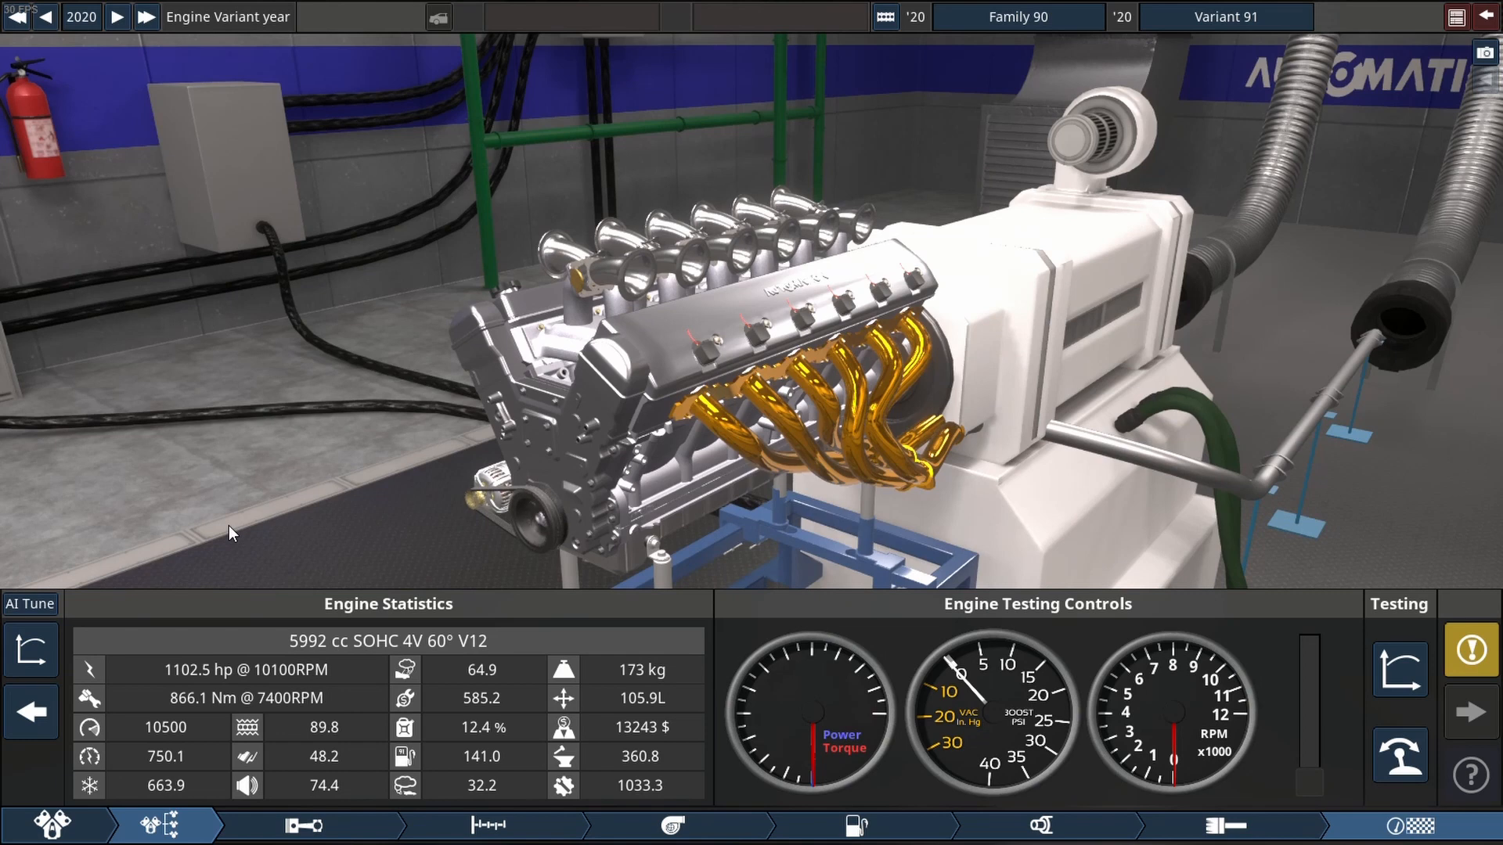
pyautogui.moveTo(1402, 758)
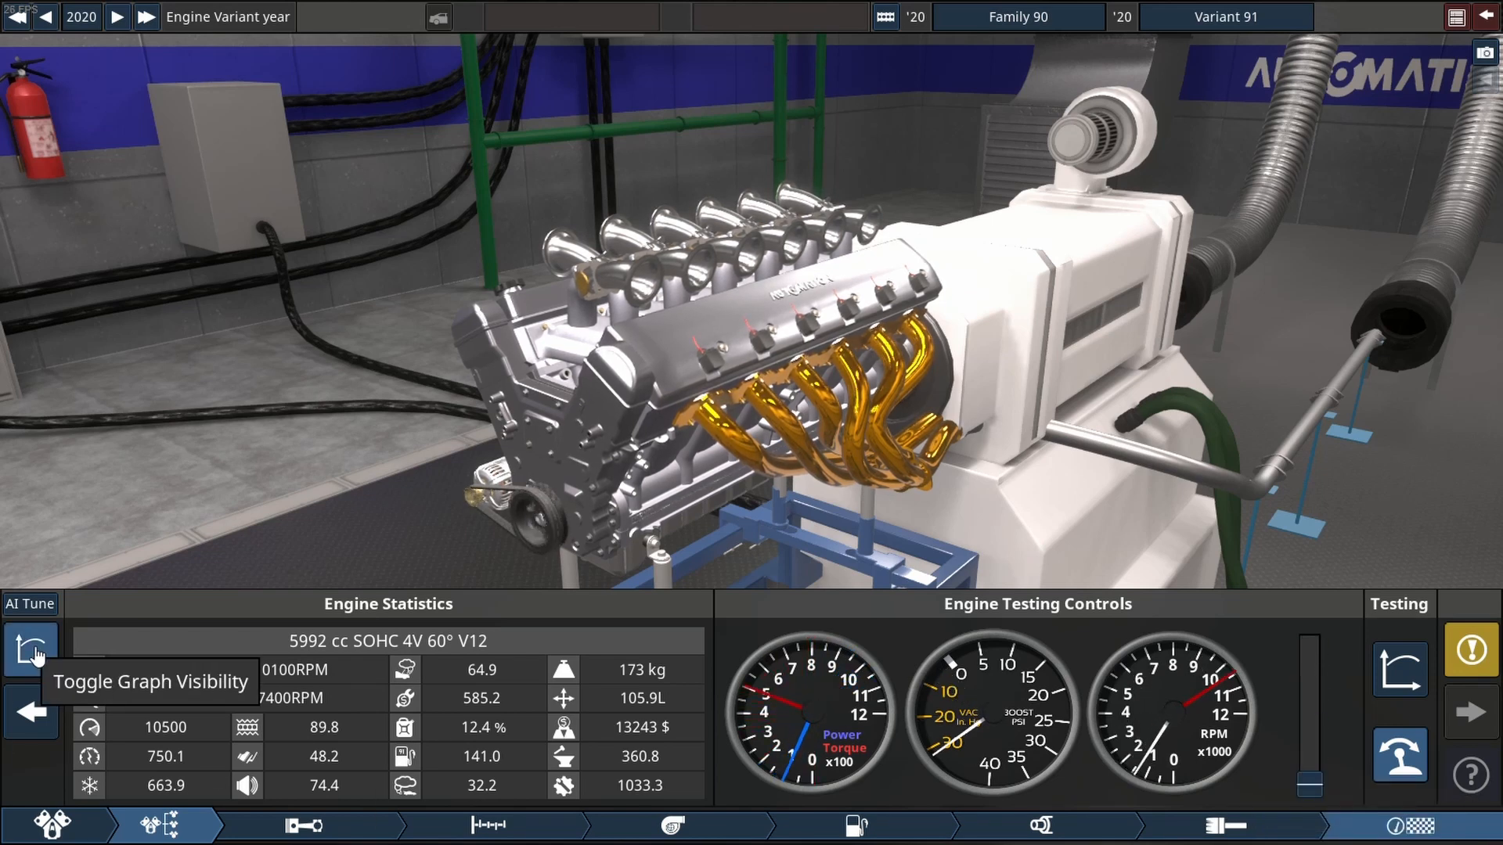
pyautogui.click(25, 648)
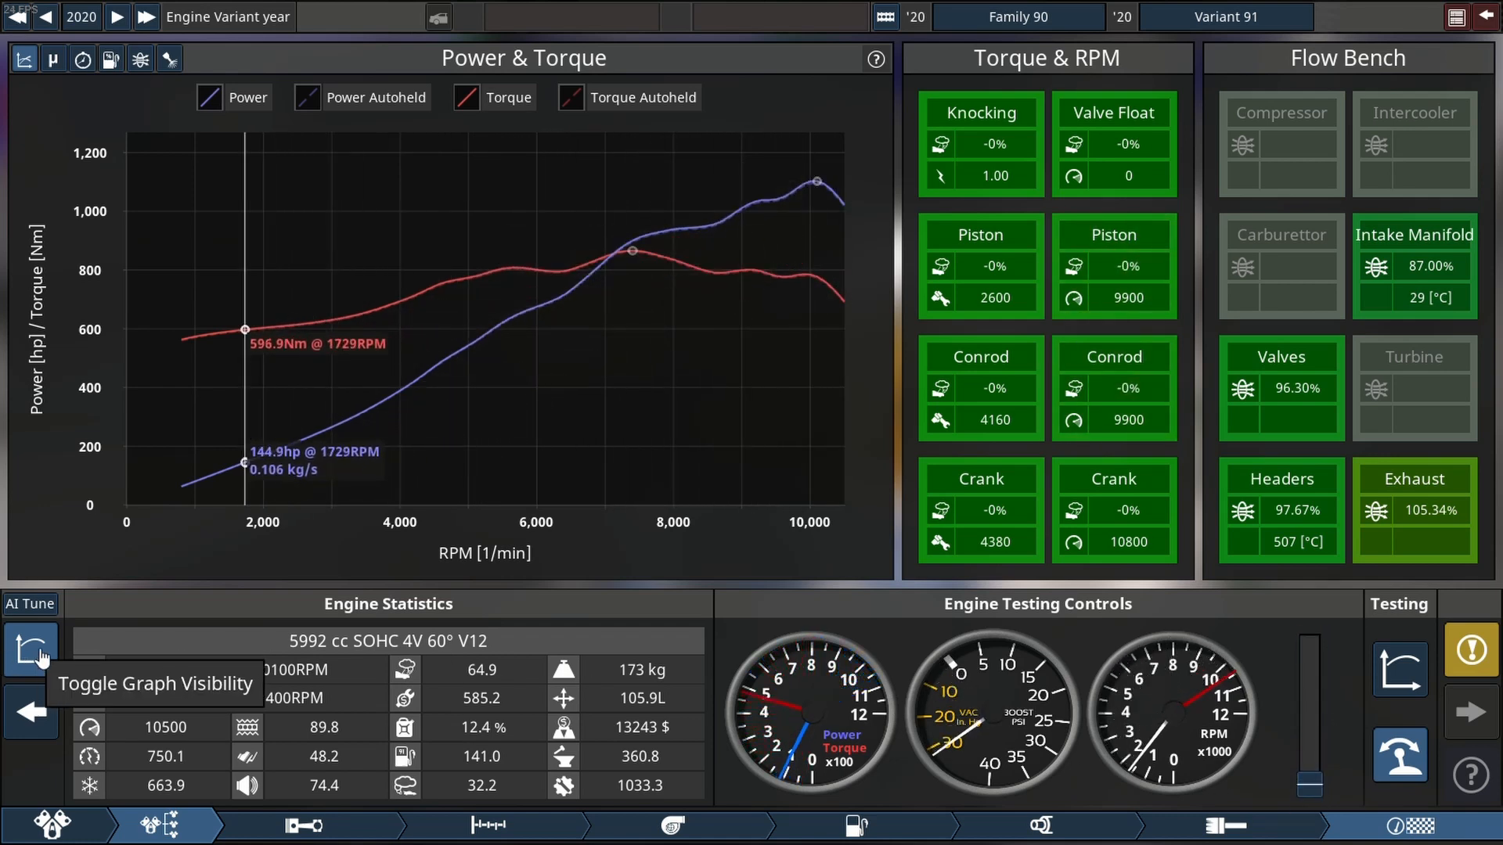
pyautogui.click(25, 649)
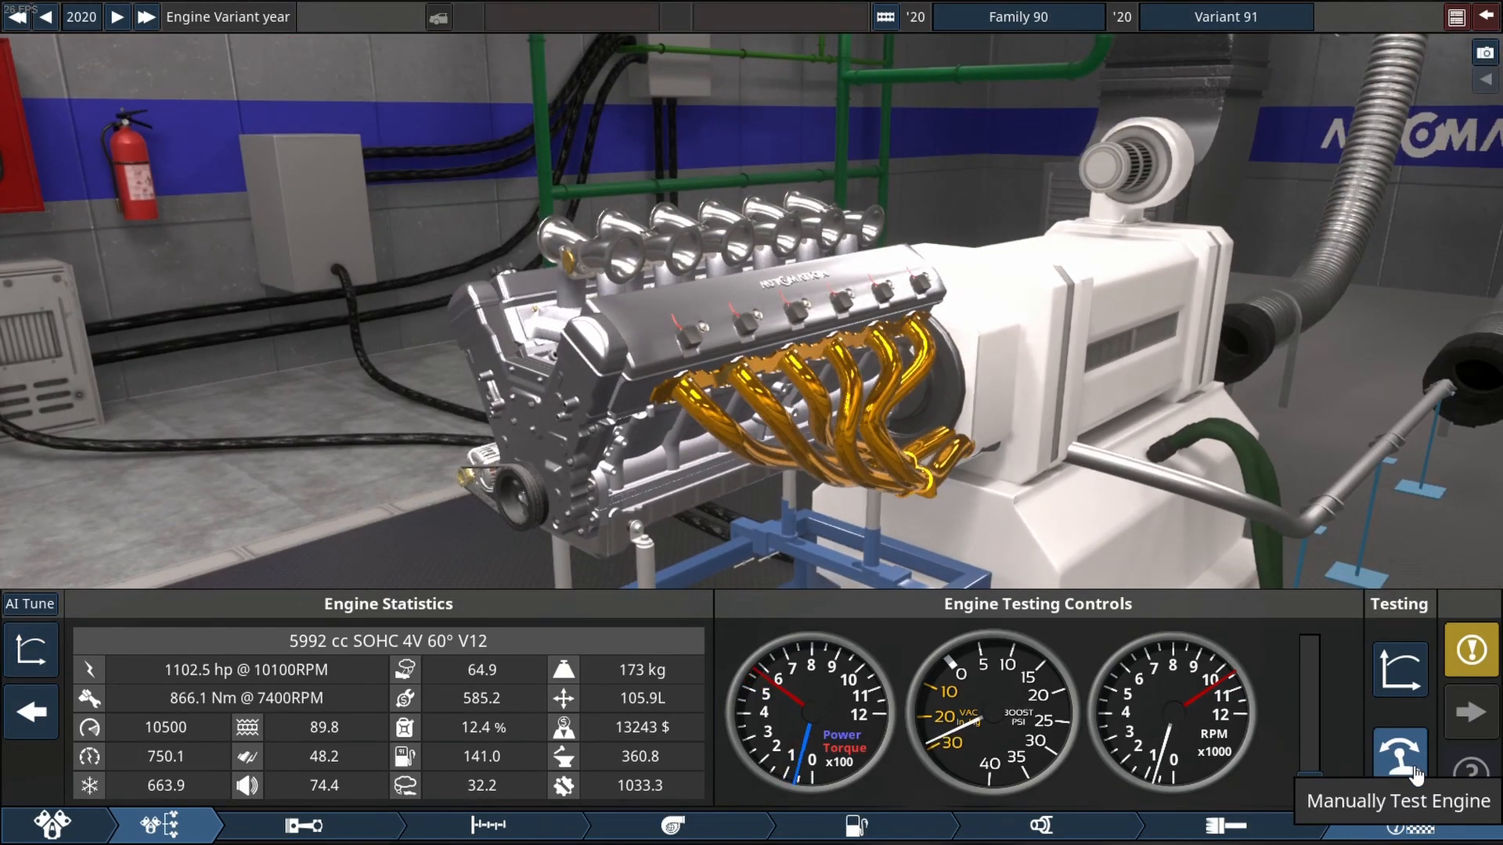
pyautogui.click(1400, 752)
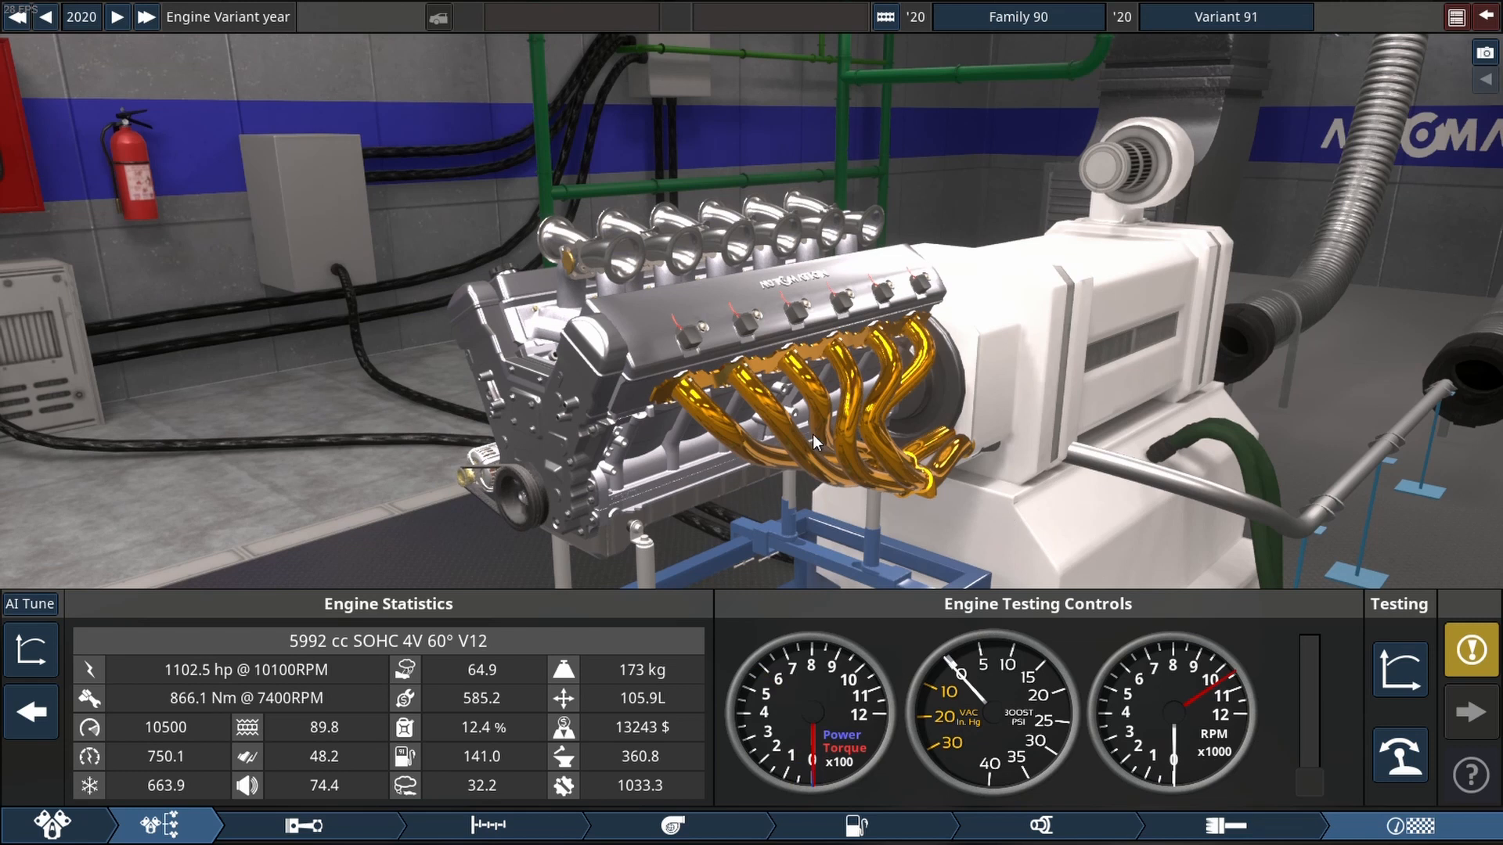